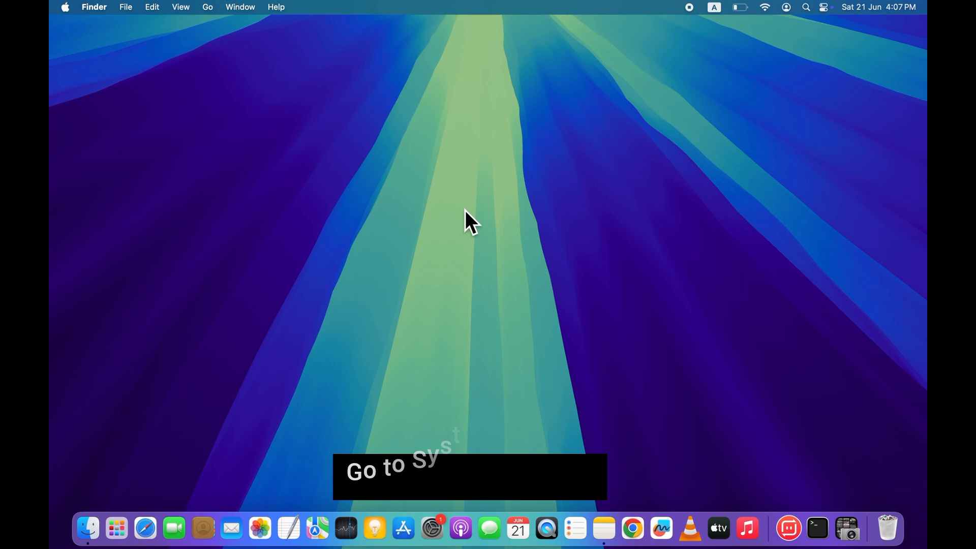
pyautogui.moveTo(432, 528)
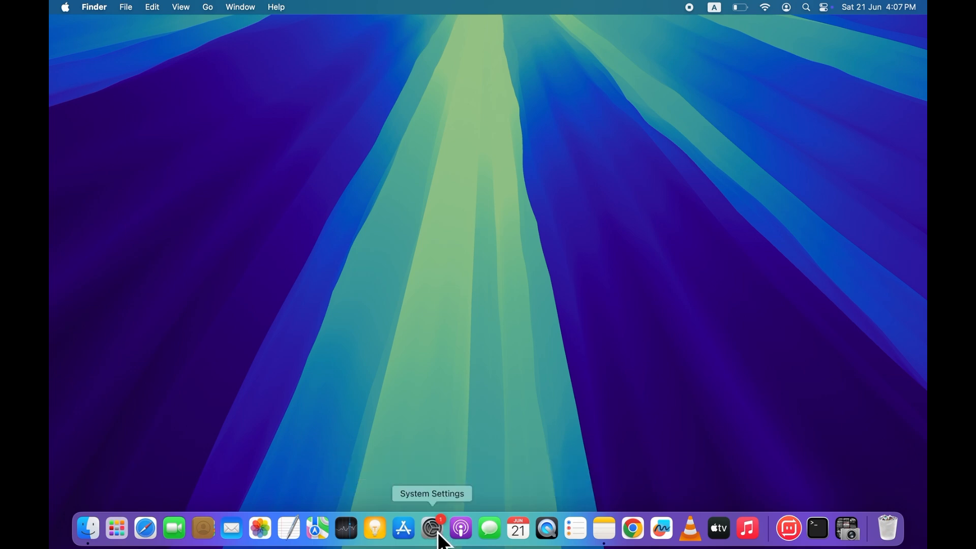
# Launch System Settings from the Dock.
pyautogui.click(431, 529)
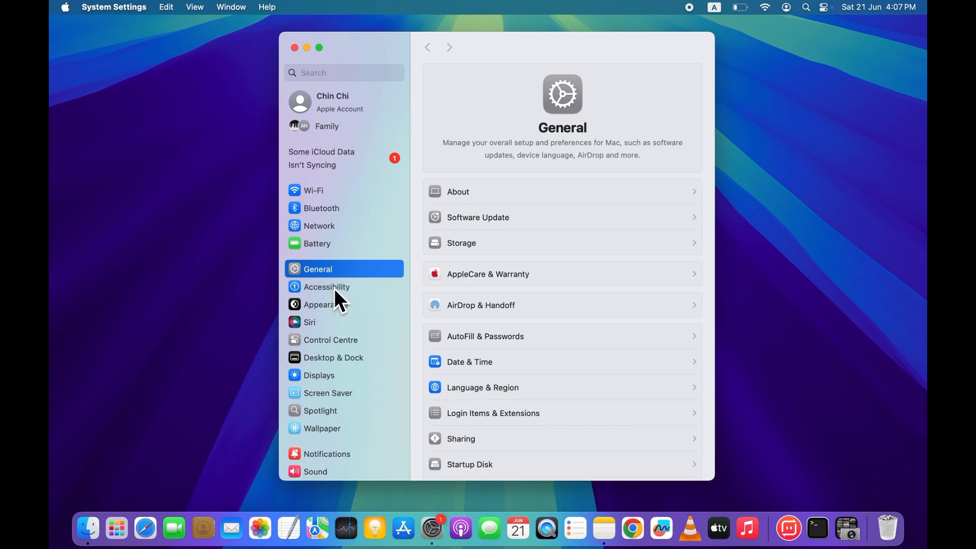
# Switch off Slow Keys in Accessibility's Keyboard options.
pyautogui.click(326, 287)
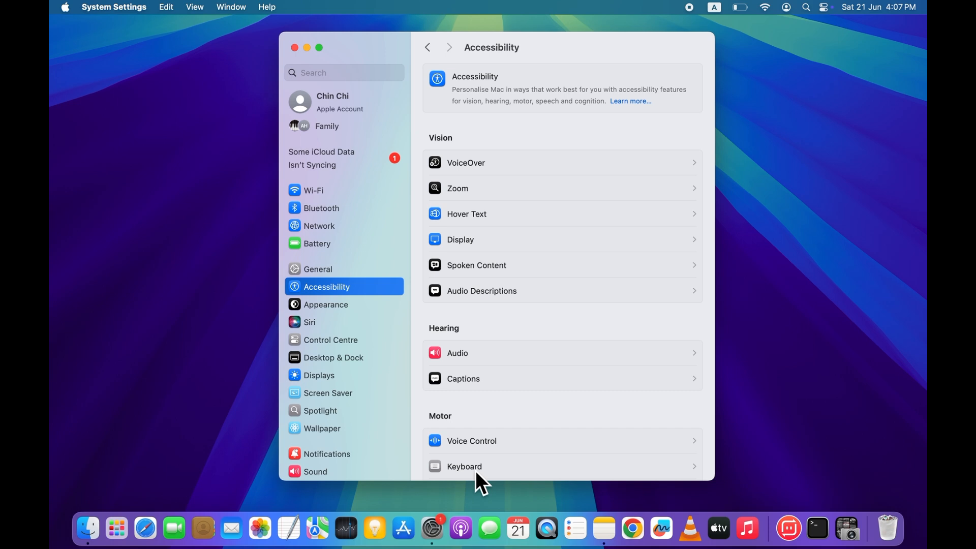
pyautogui.click(463, 466)
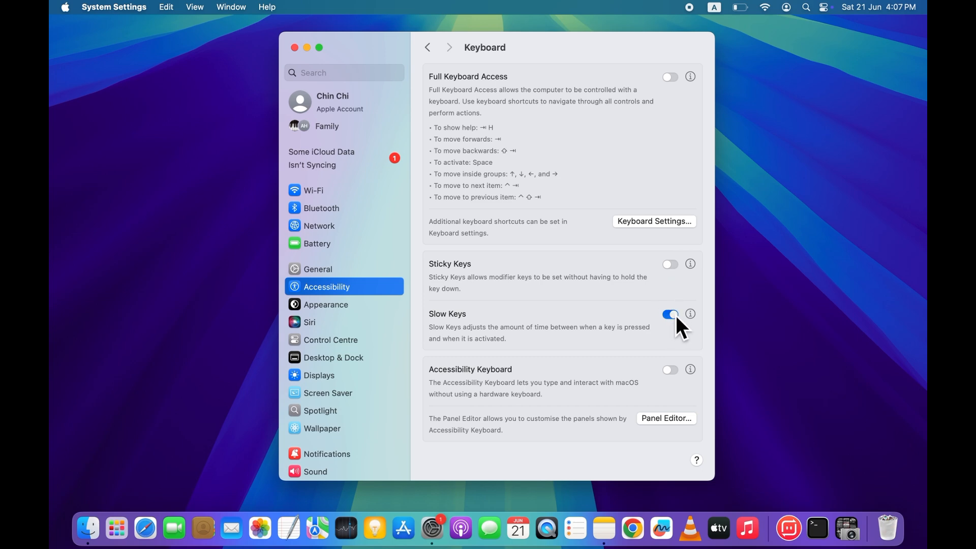
pyautogui.click(670, 315)
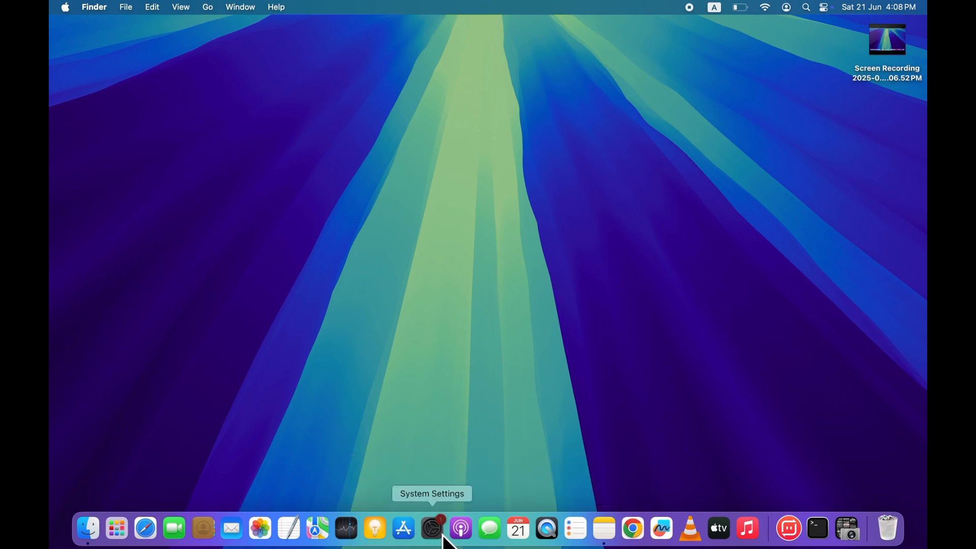
# Reopen System Settings and bring up the Keyboard Shortcuts dialog.
pyautogui.click(431, 529)
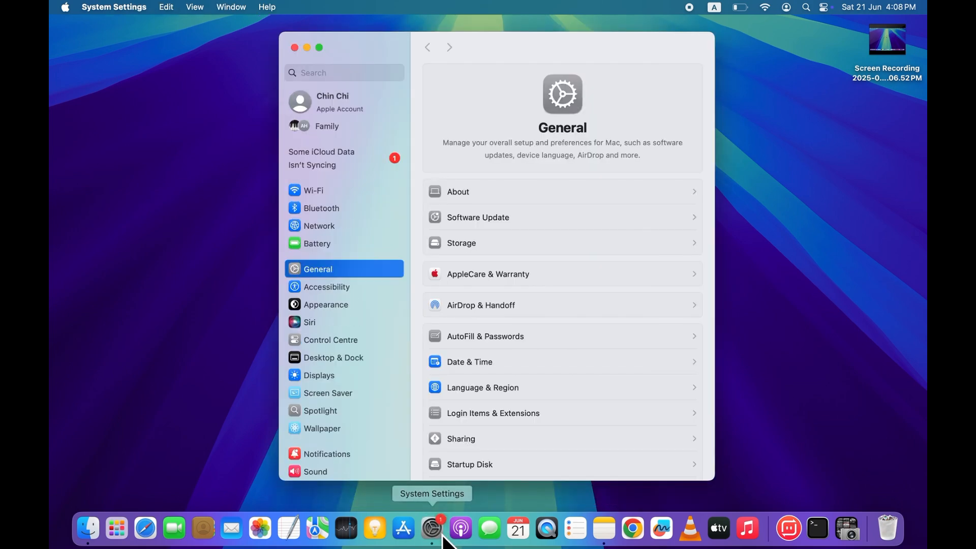
pyautogui.moveTo(373, 346)
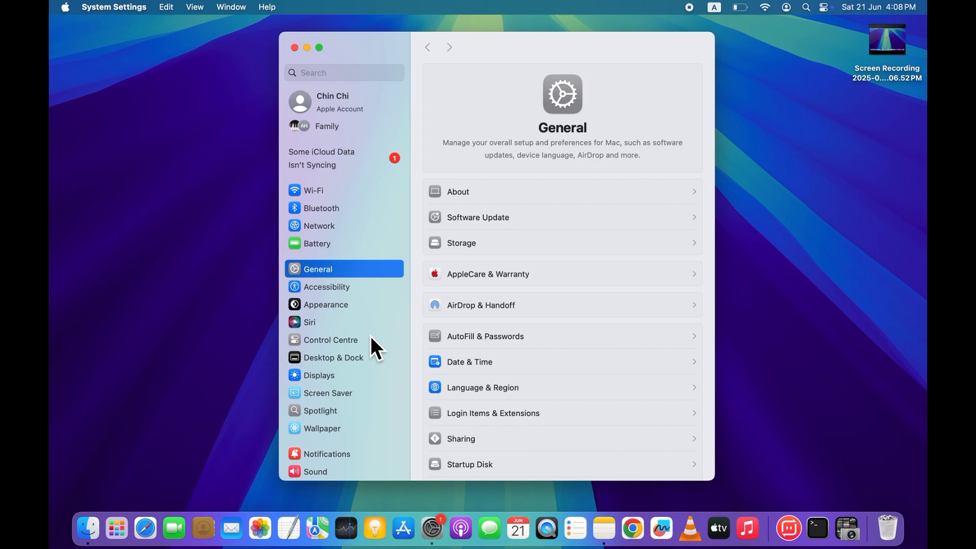
pyautogui.click(321, 430)
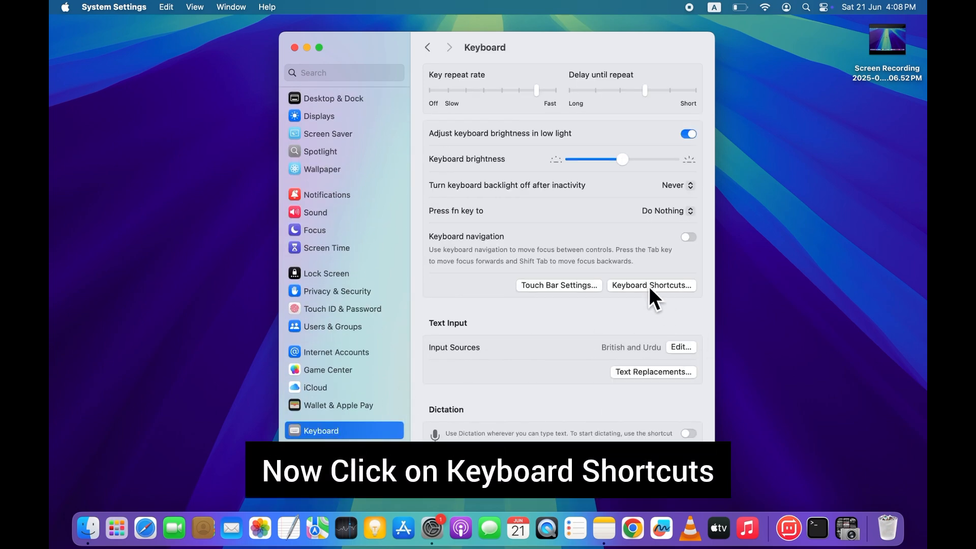
pyautogui.click(651, 285)
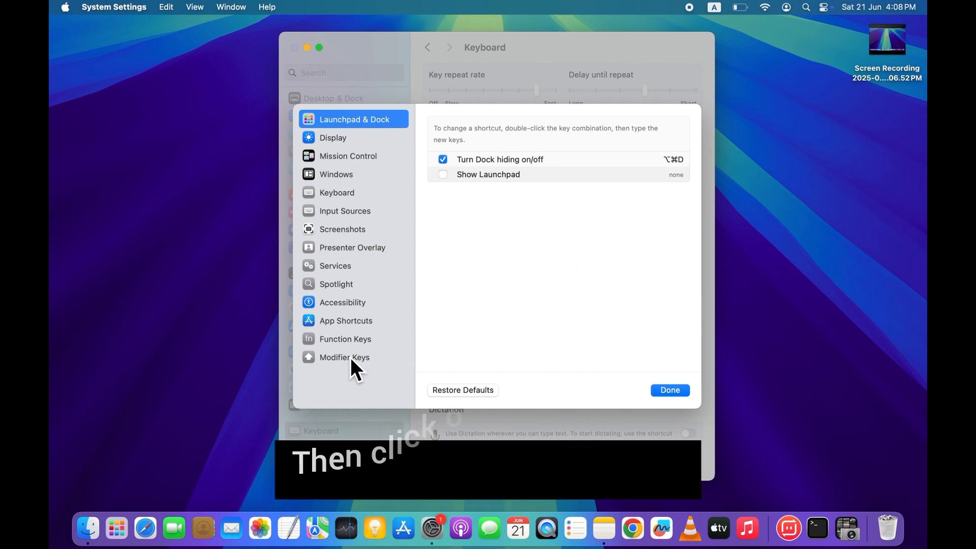
# Review Modifier Keys for Apple Internal Keyboard / Trackpad and finish with Done.
pyautogui.click(345, 357)
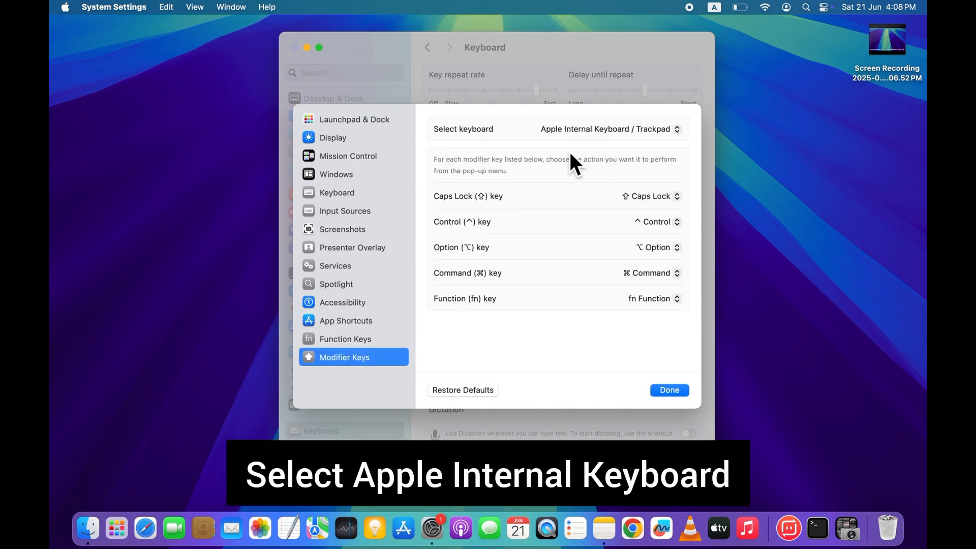
pyautogui.click(606, 129)
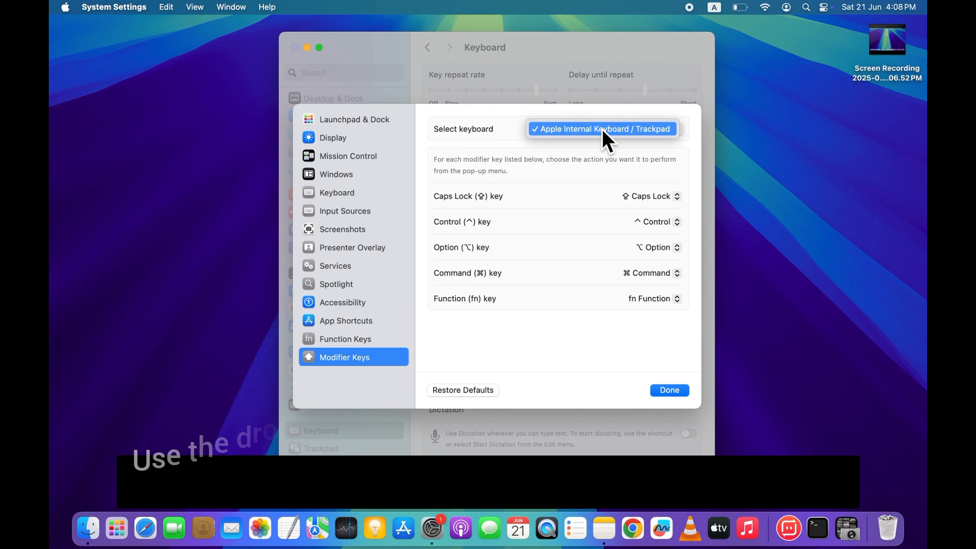
pyautogui.click(601, 129)
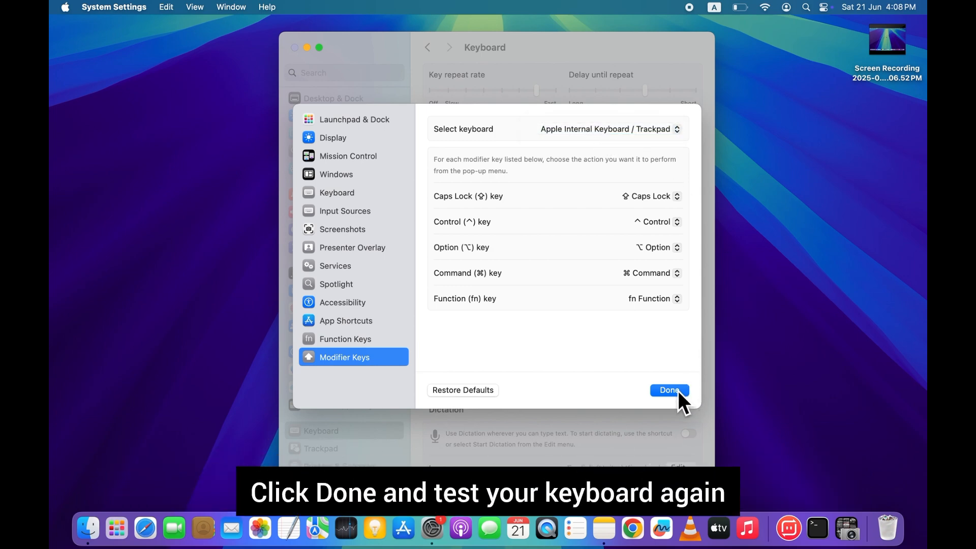
pyautogui.click(669, 391)
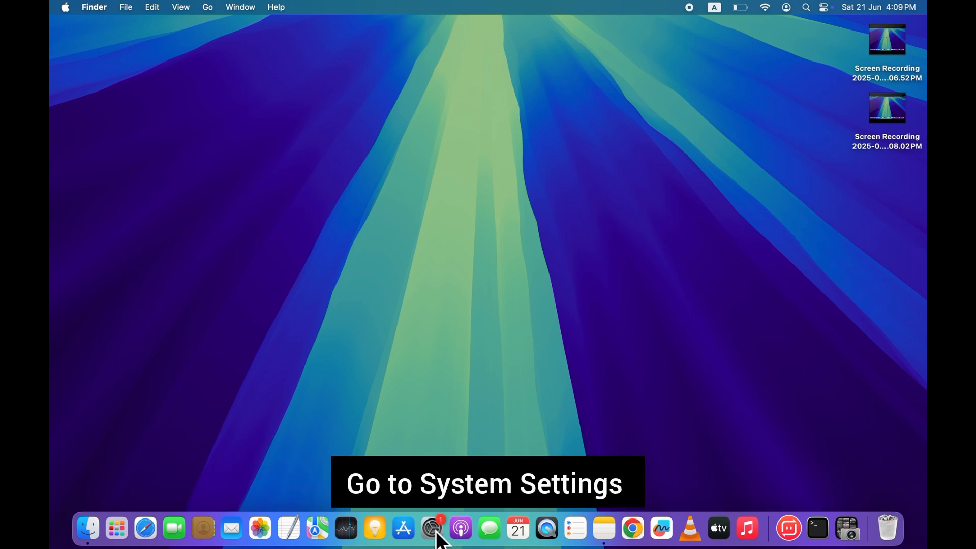
# Reopen System Settings and select Trackpad in the sidebar.
pyautogui.click(431, 528)
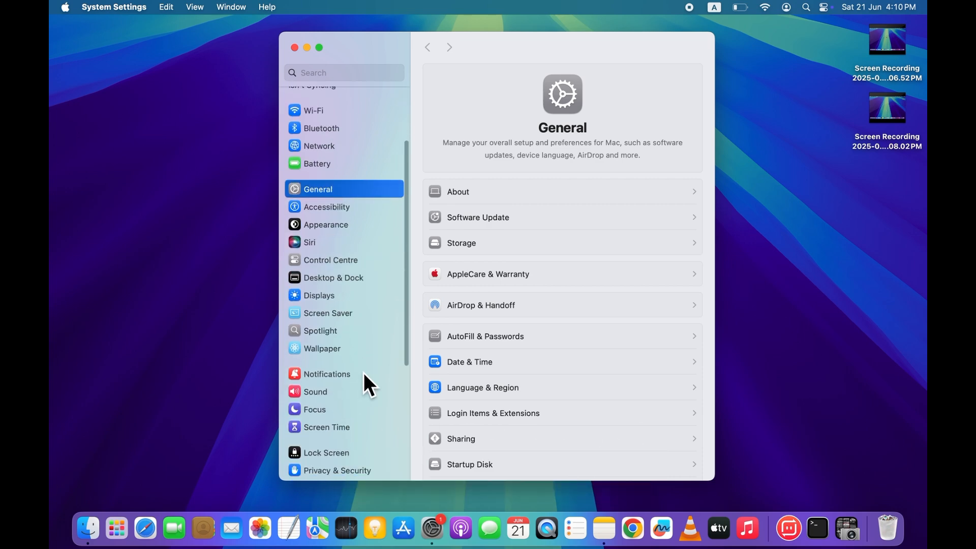
pyautogui.scroll(-3)
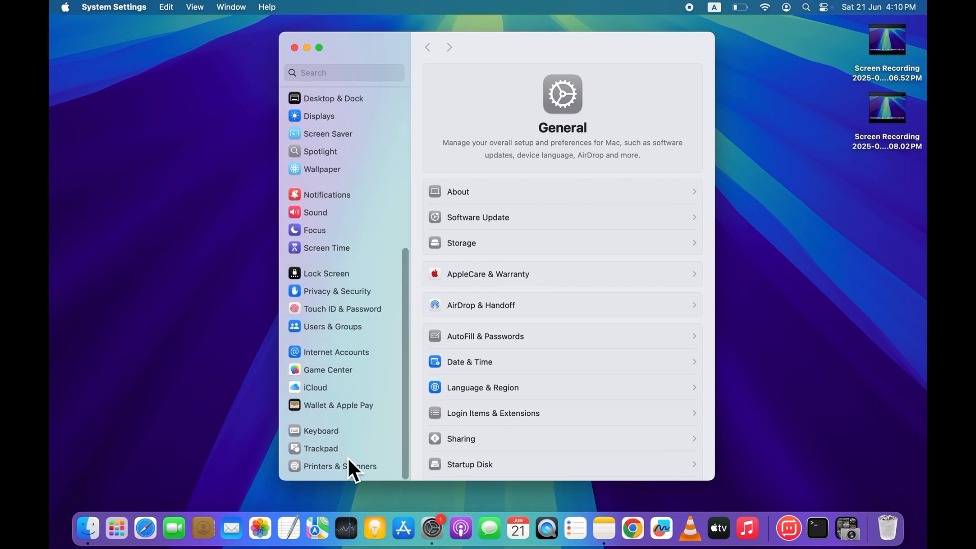
pyautogui.click(320, 449)
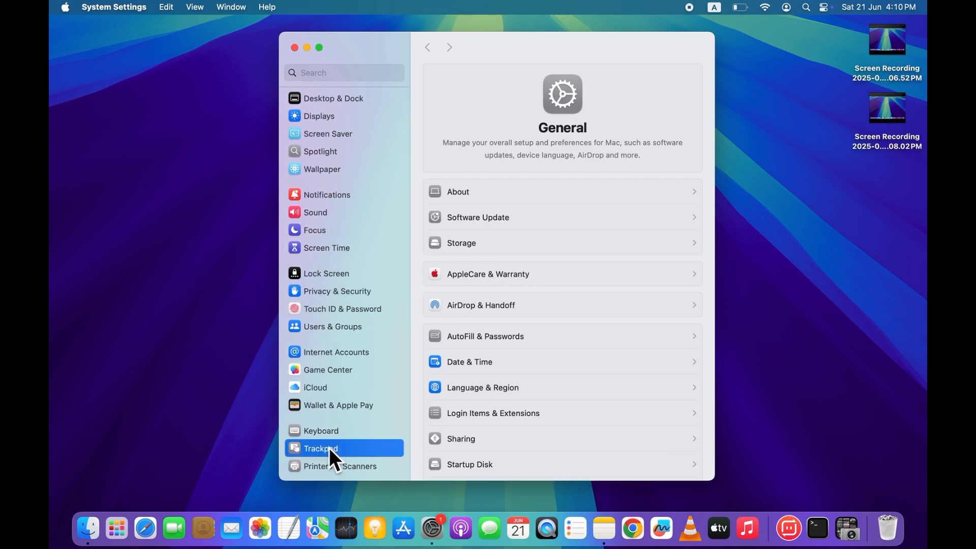
# Switch off Force Click and haptic feedback on the Point & Click settings.
pyautogui.click(321, 448)
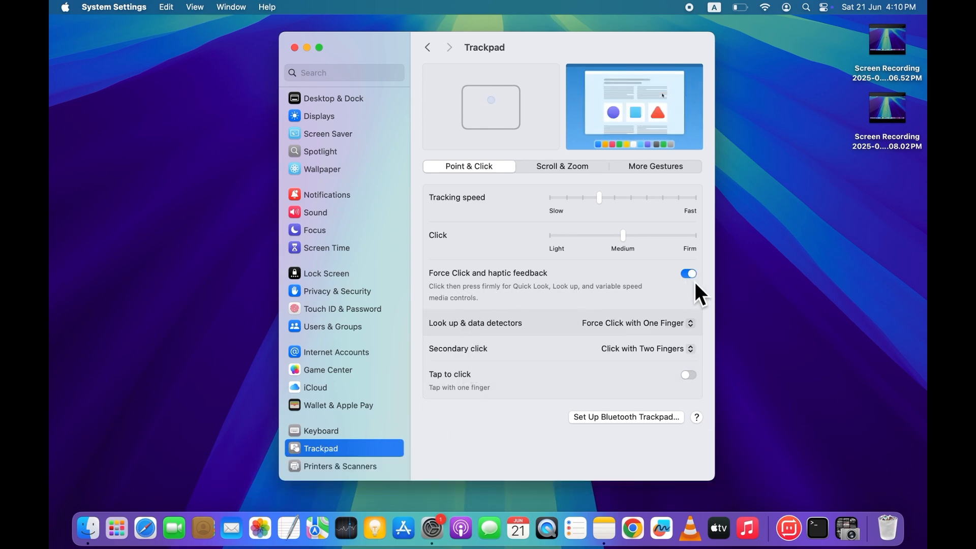
pyautogui.click(688, 274)
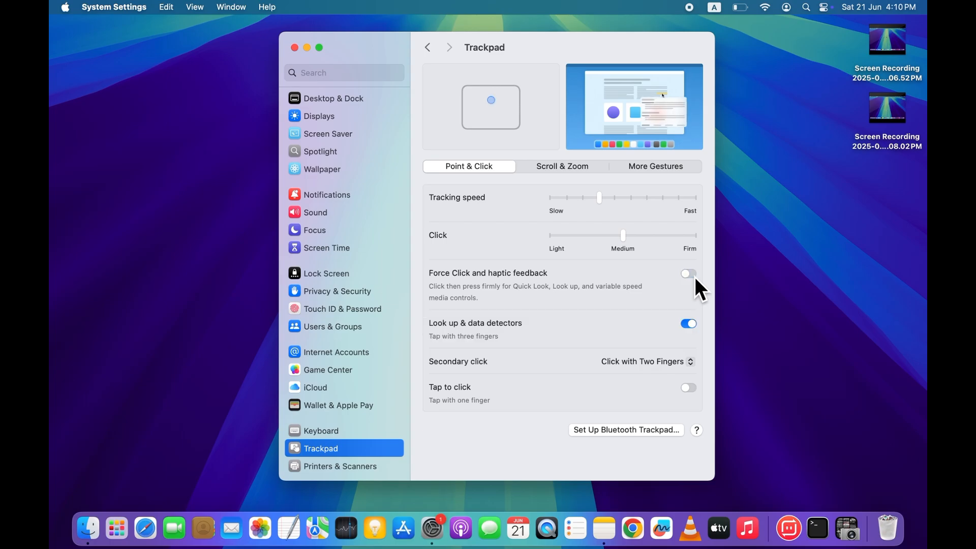